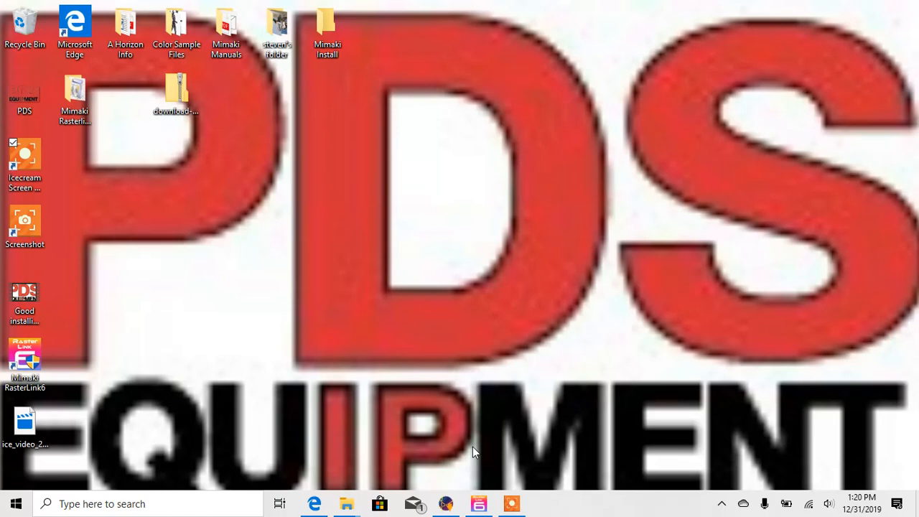
# Scroll the installed-apps list to the M section and expand the Mimaki RasterLink6 folder
pyautogui.click(24, 359)
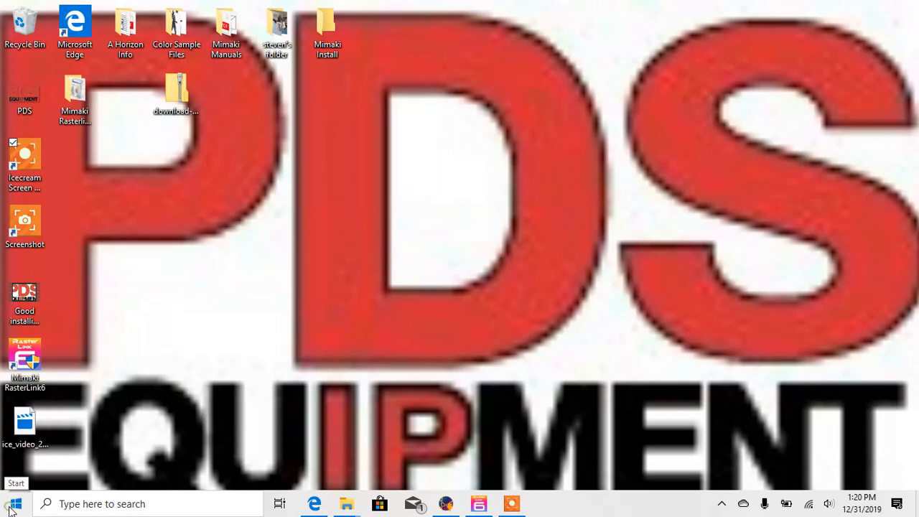
pyautogui.click(15, 502)
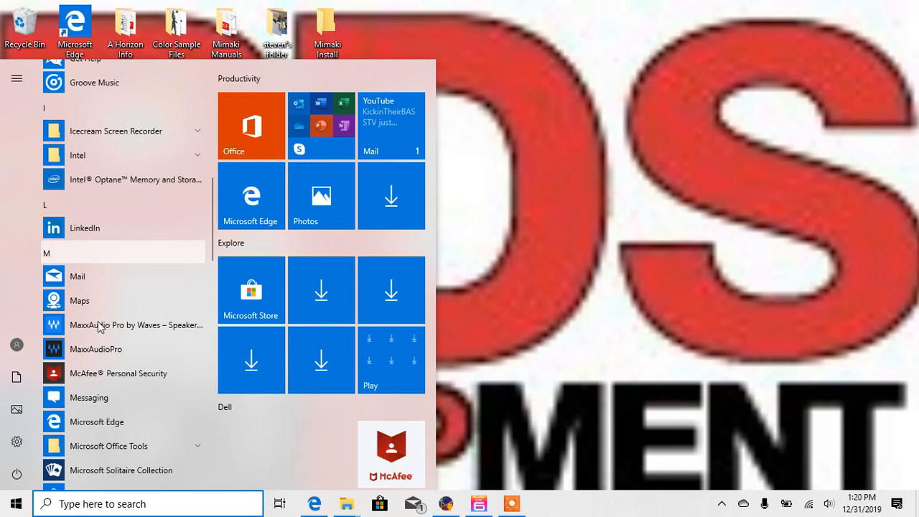
pyautogui.scroll(-3)
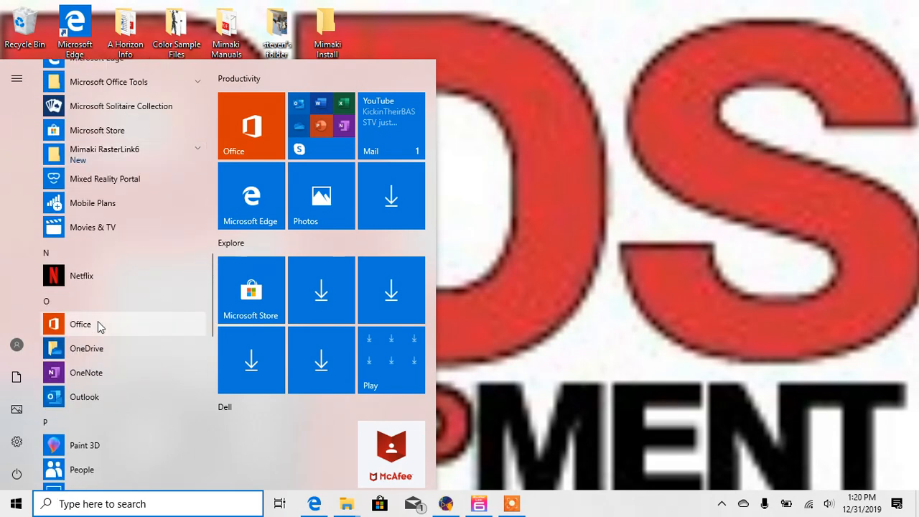
pyautogui.scroll(-3)
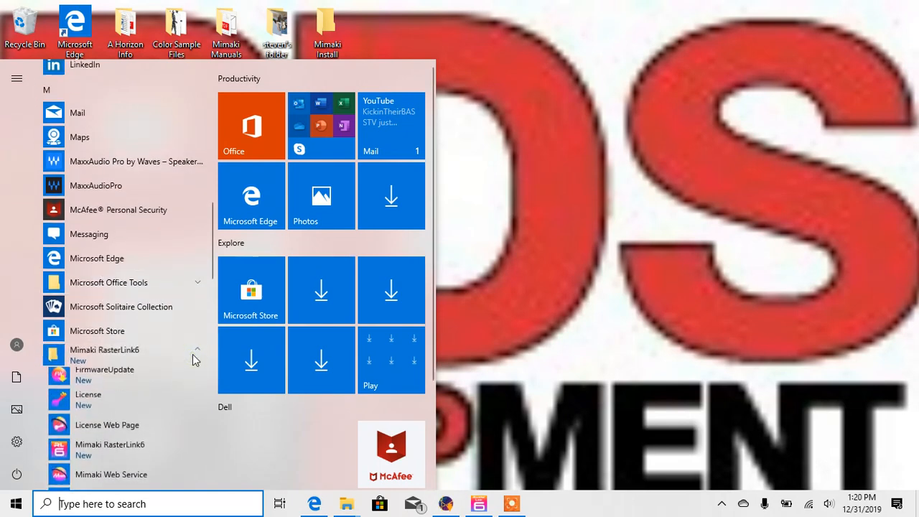
pyautogui.moveTo(121, 434)
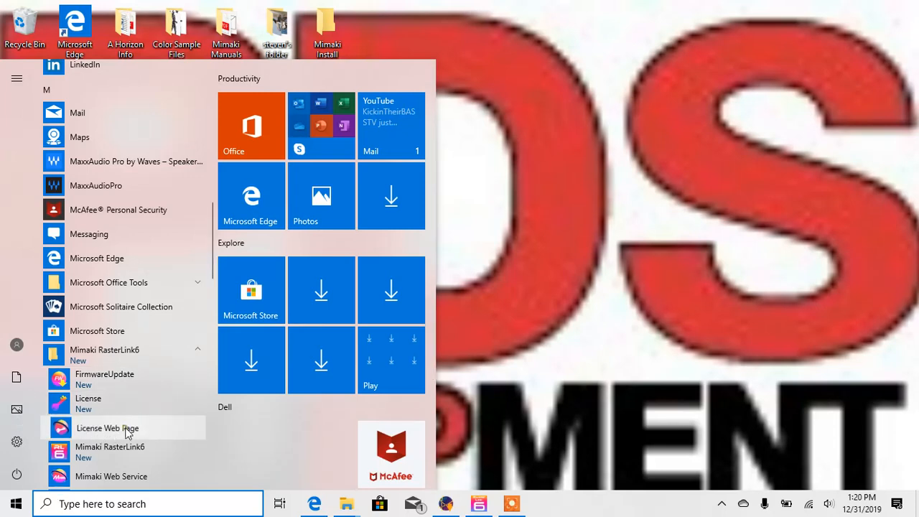
# Launch the License Web Page, choose 'Deactivation (When the PC is broken)' and focus the first serial key box
pyautogui.click(106, 428)
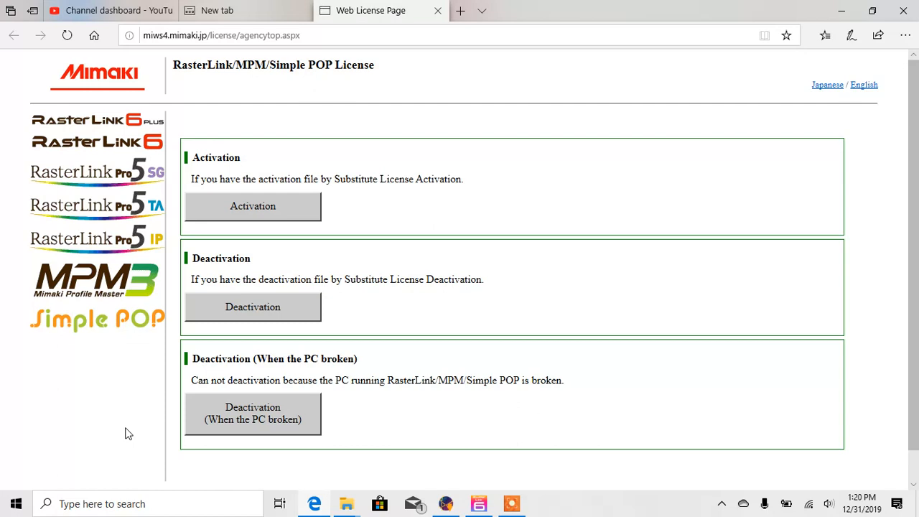
pyautogui.moveTo(252, 413)
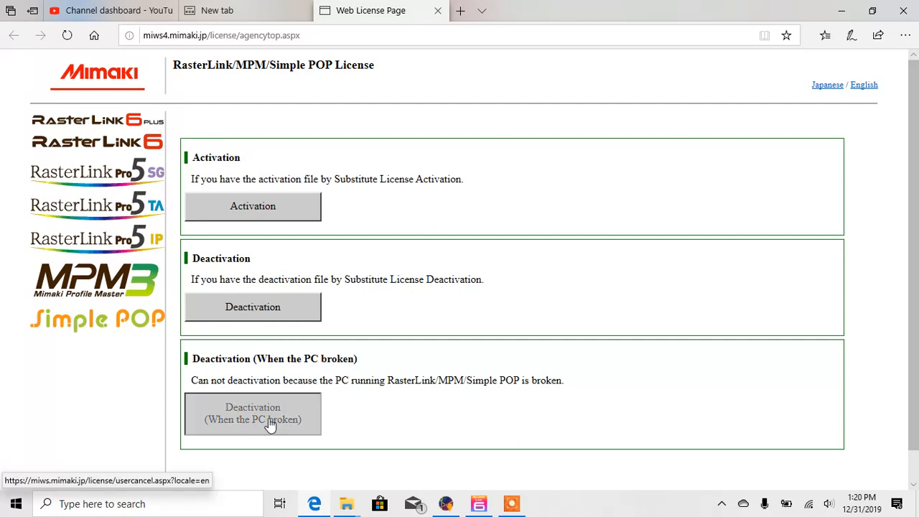
pyautogui.click(253, 413)
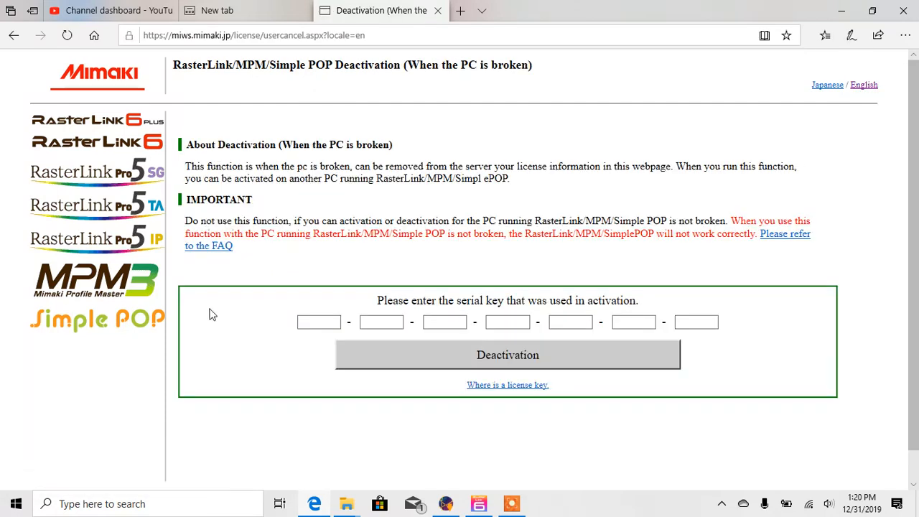
pyautogui.click(318, 322)
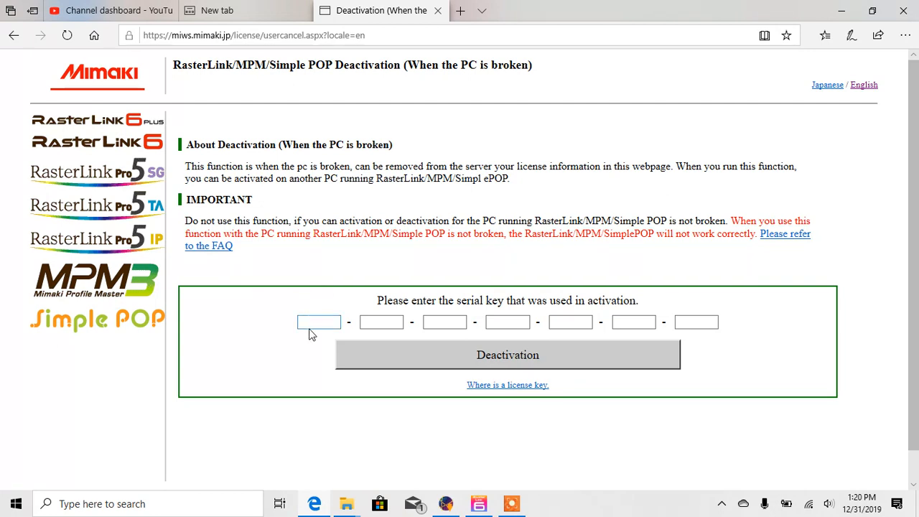